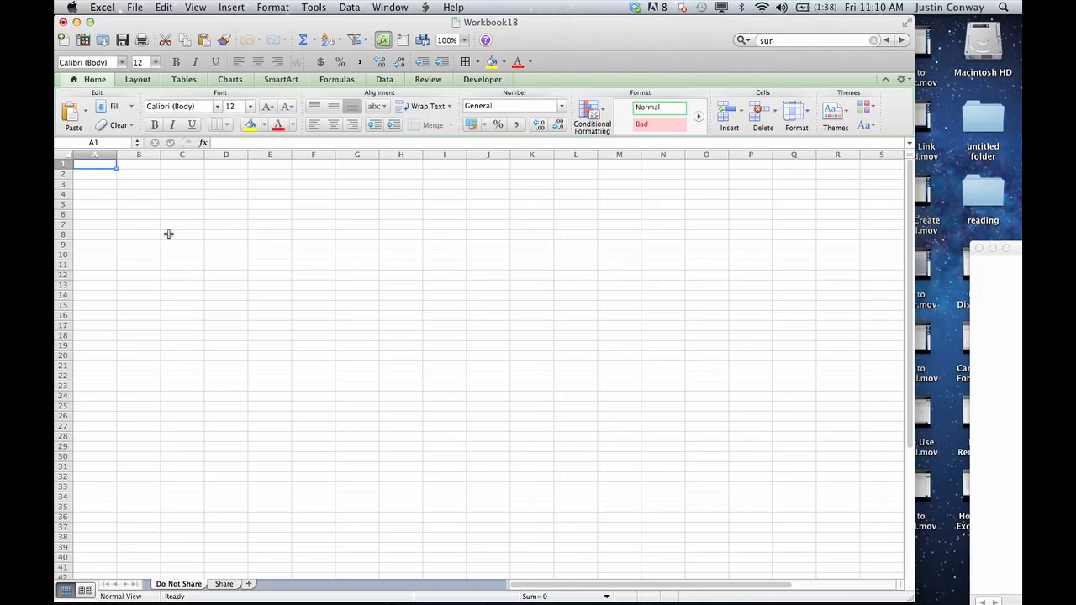
mouse_move(202, 586)
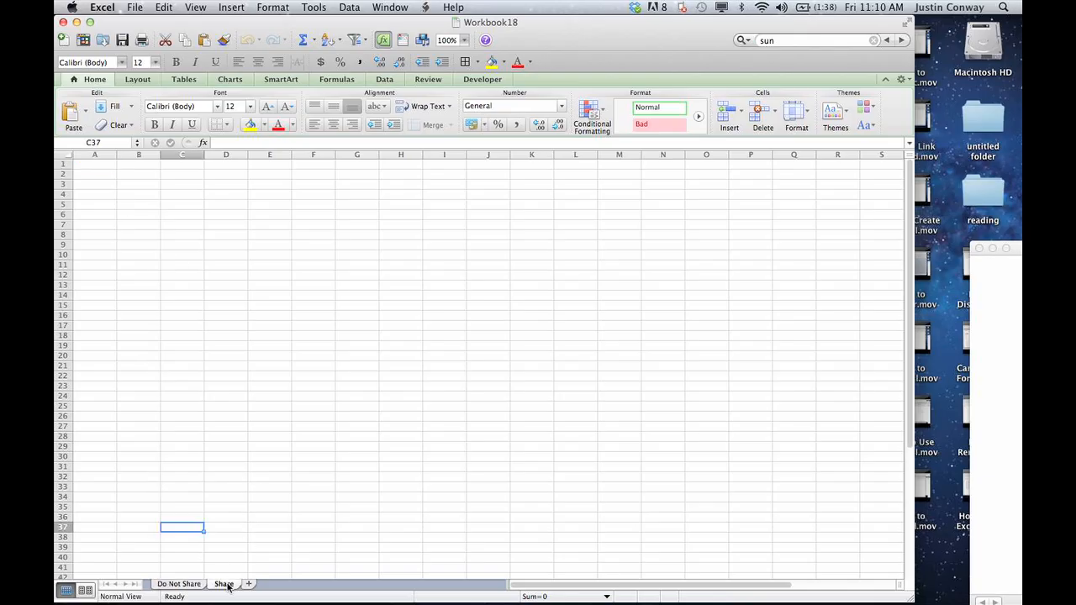
mouse_move(181, 381)
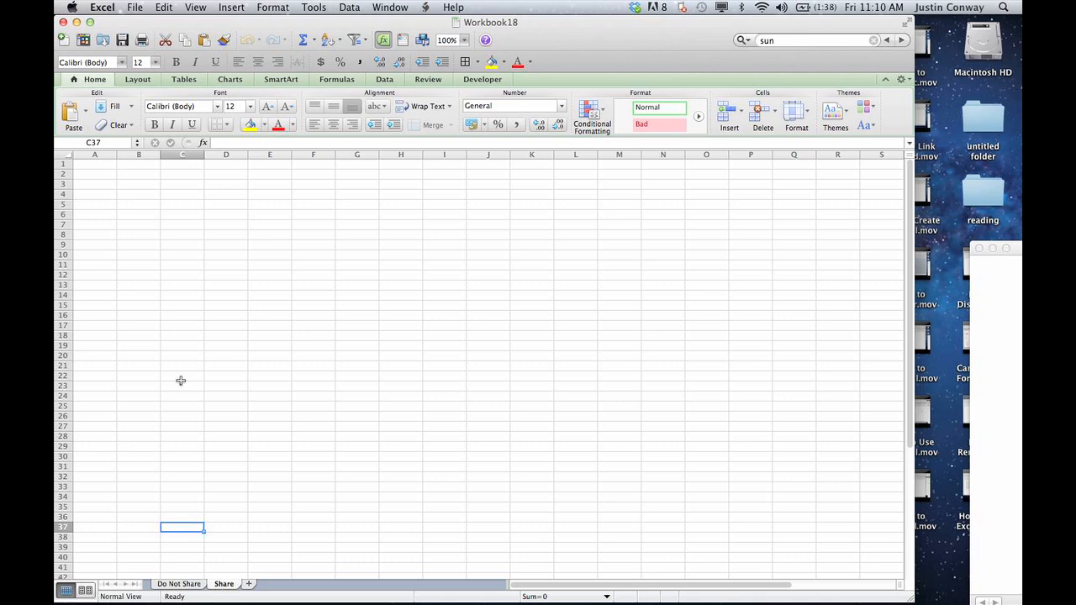
mouse_move(148, 206)
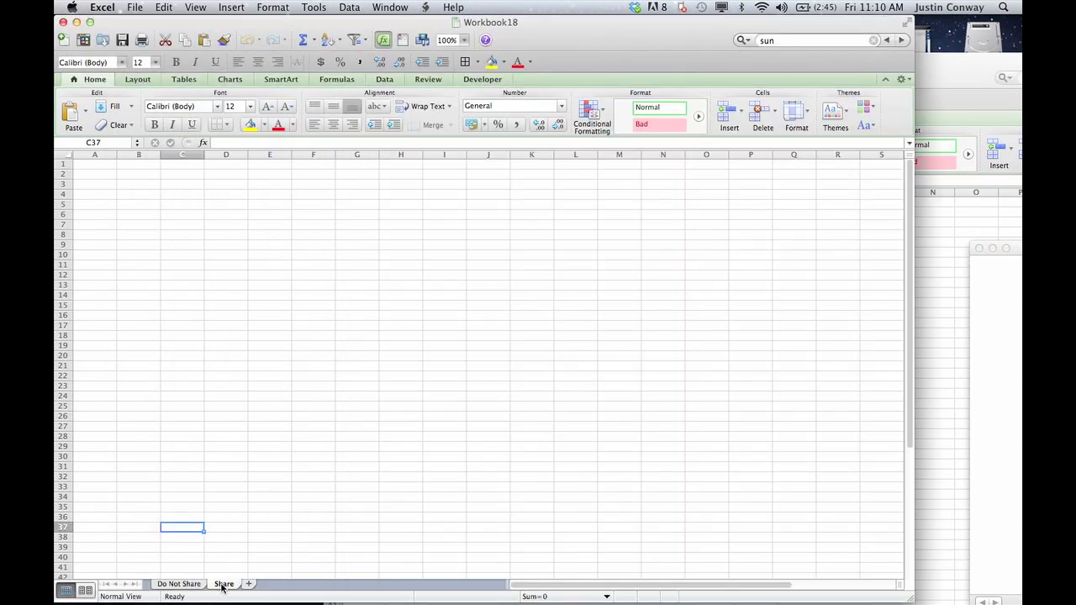
mouse_move(790, 521)
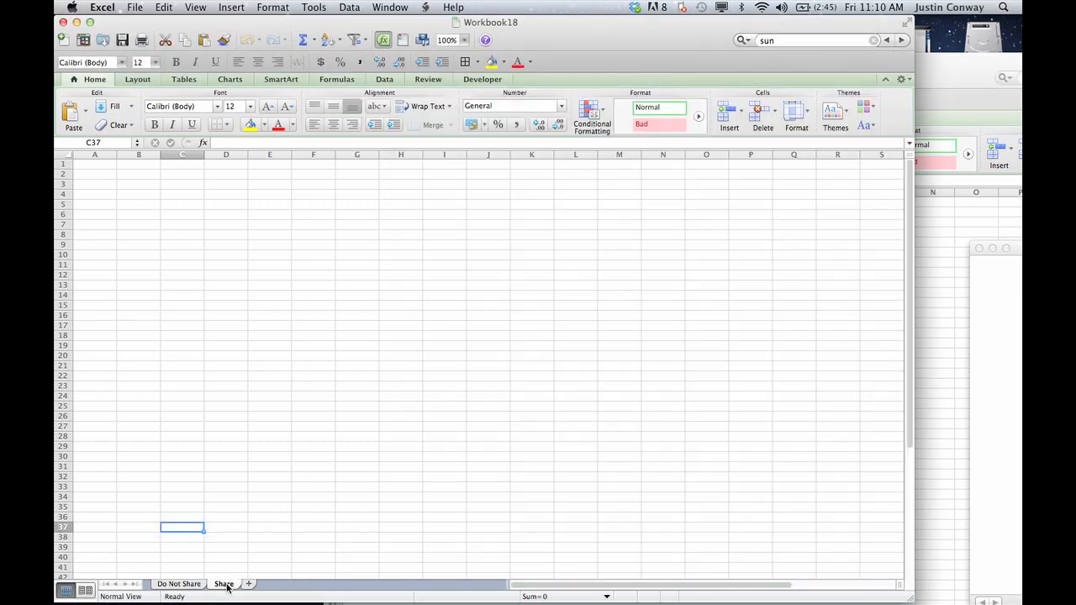
mouse_move(854, 517)
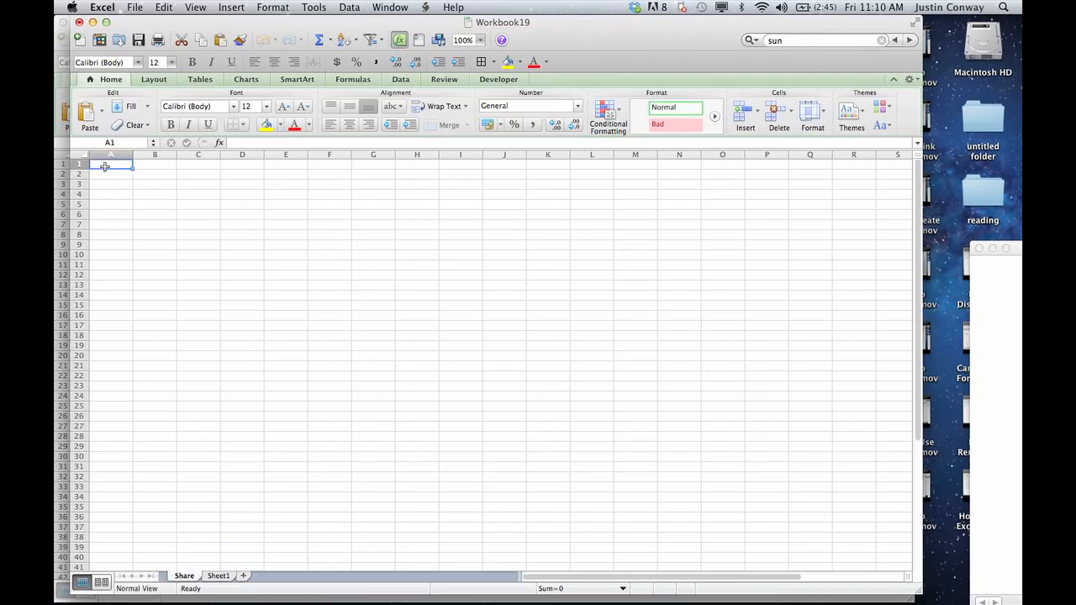
mouse_move(185, 253)
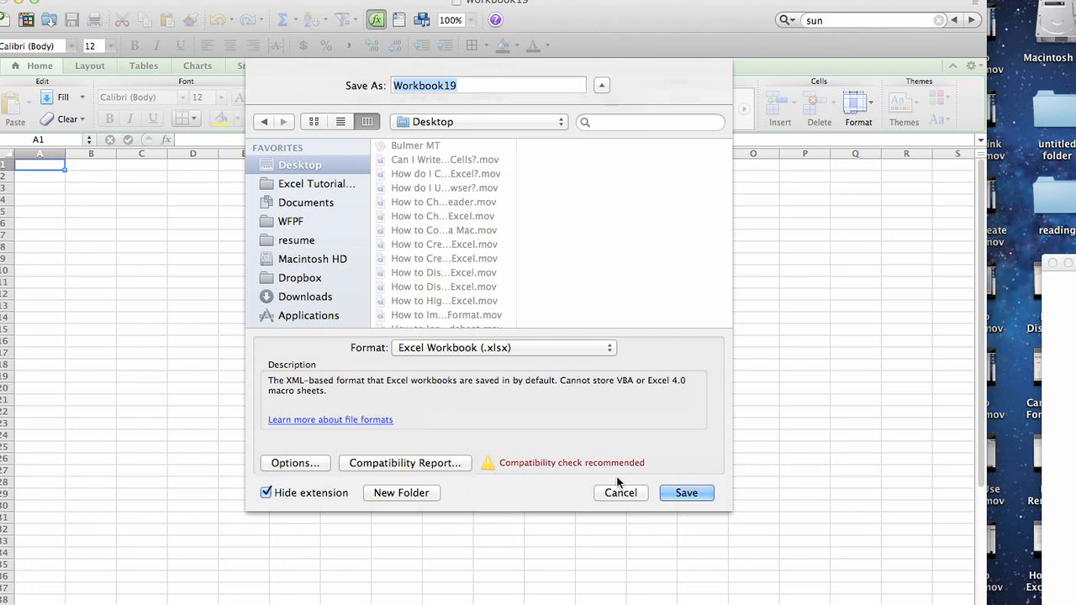
Step: Save the workbook to the Desktop as Workbook19 in Excel Workbook format
click(601, 85)
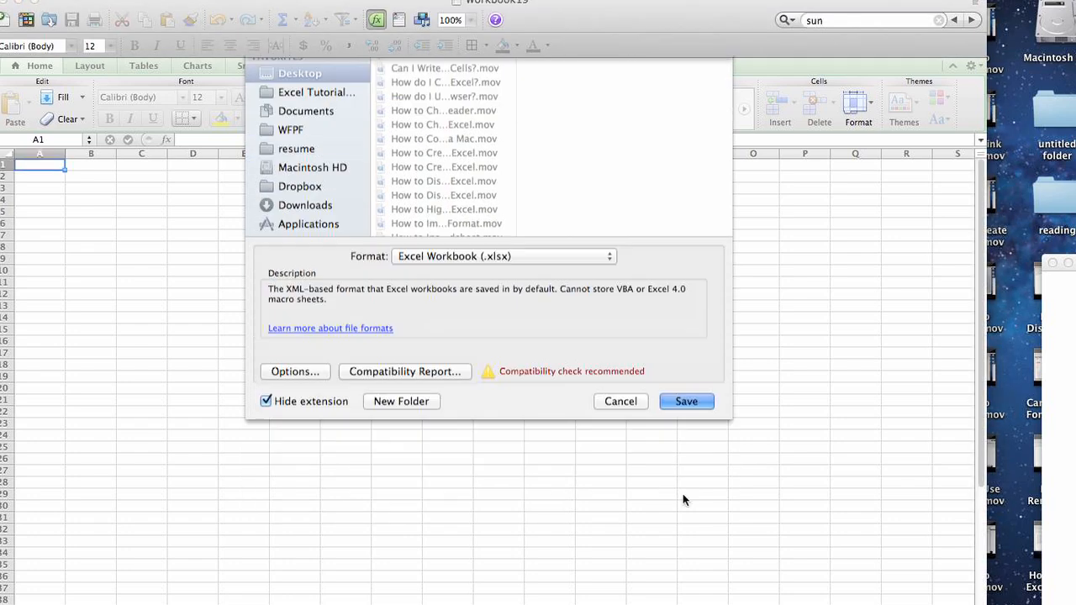
click(686, 401)
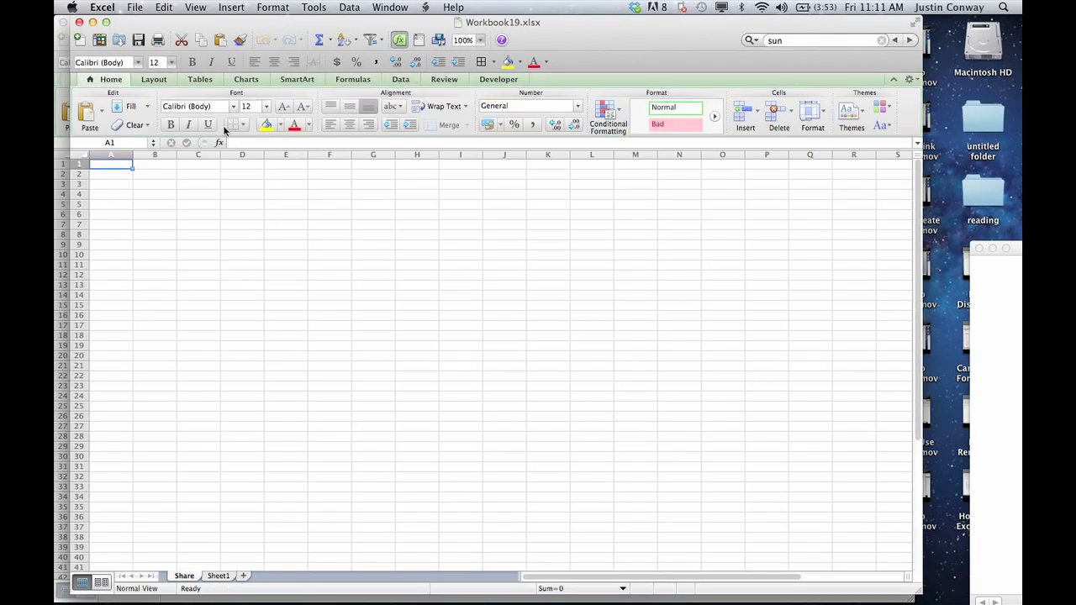
Step: Show the File > Share submenu with SkyDrive, SharePoint and e-mail attachment options
click(134, 7)
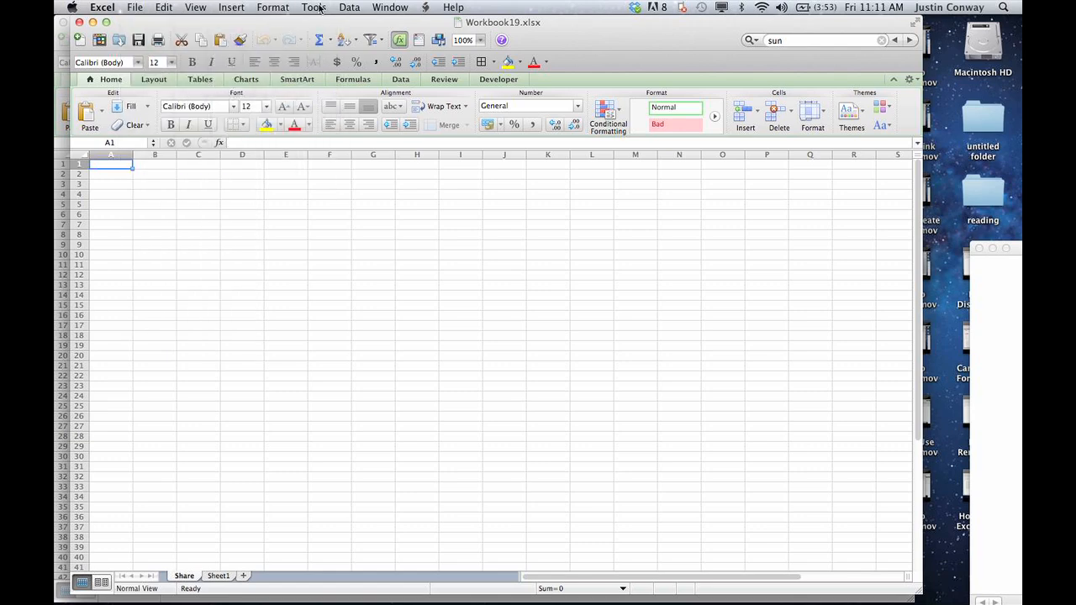
click(134, 7)
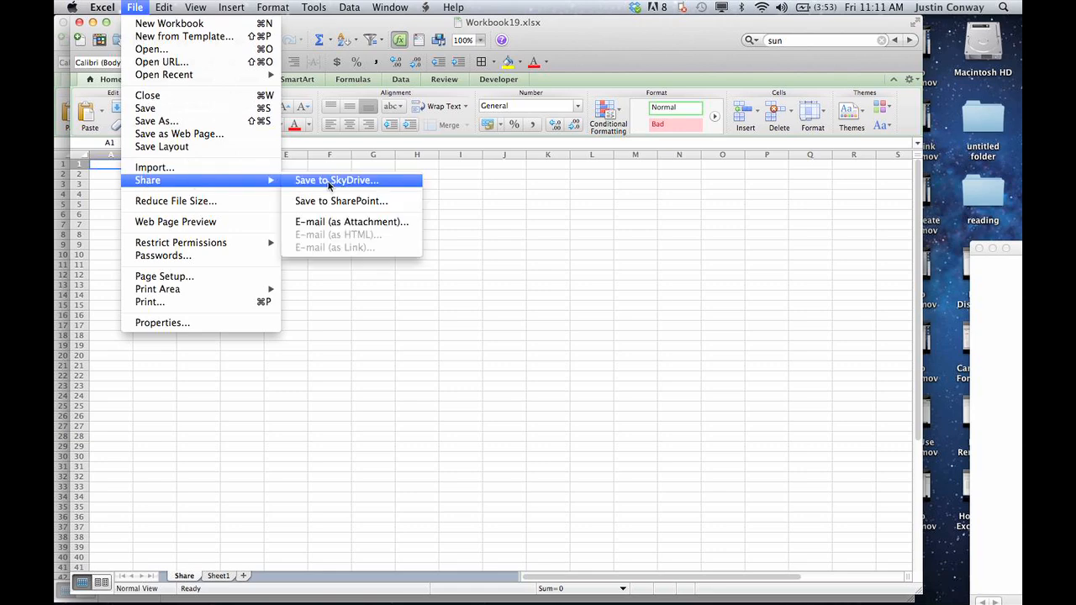
mouse_move(593, 325)
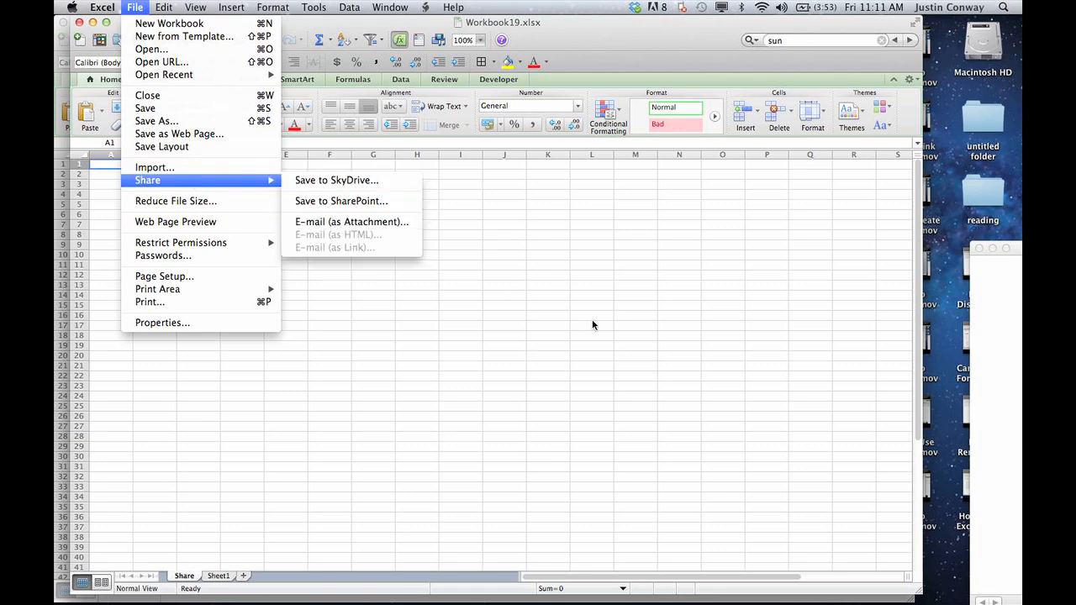